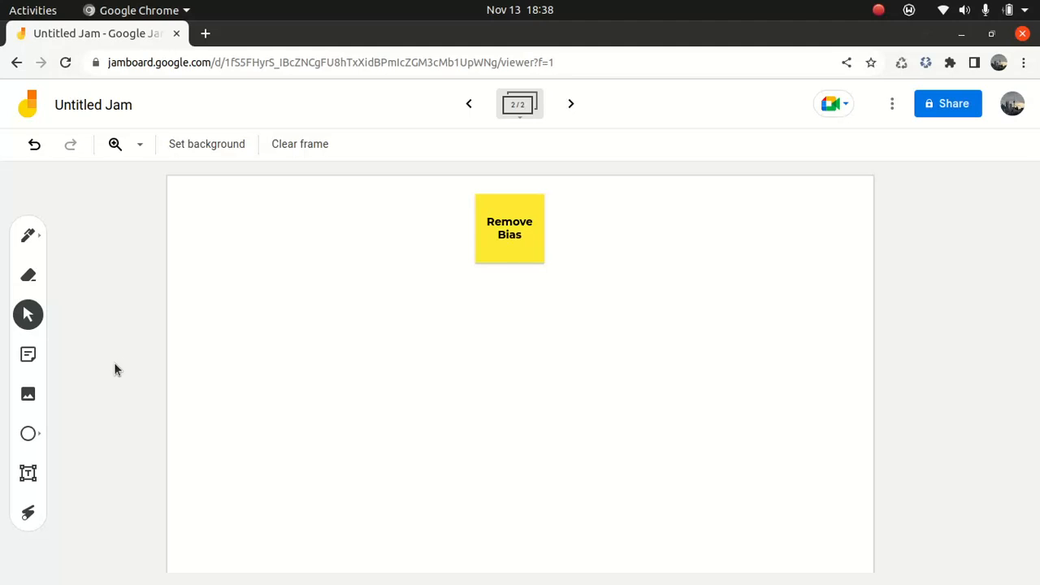
mouse_move(32, 374)
type("Und")
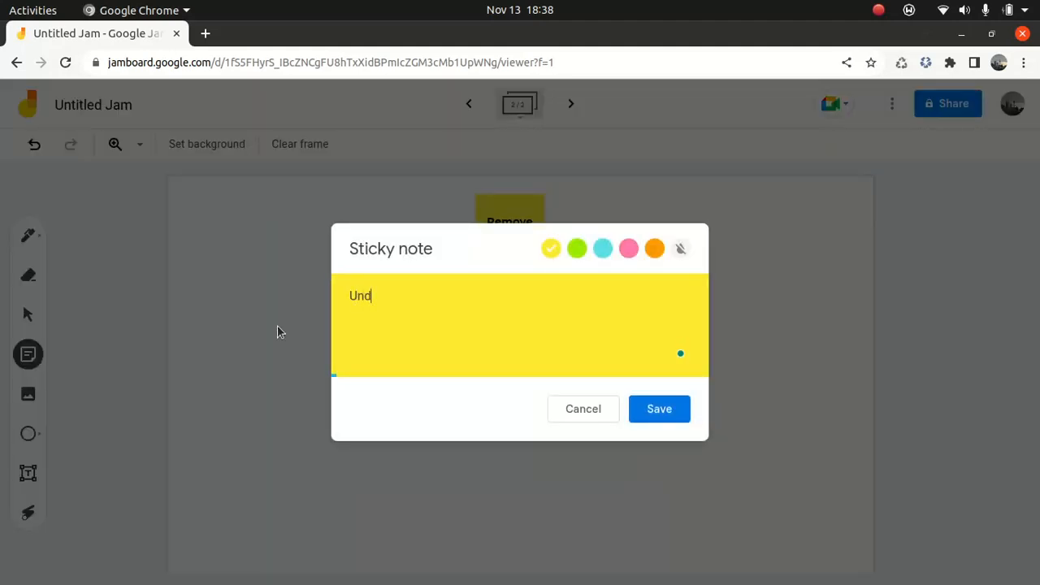
Create yellow sticky notes 'Underfit' and 'Overfit' beside the Remove Bias note.
type("erfit")
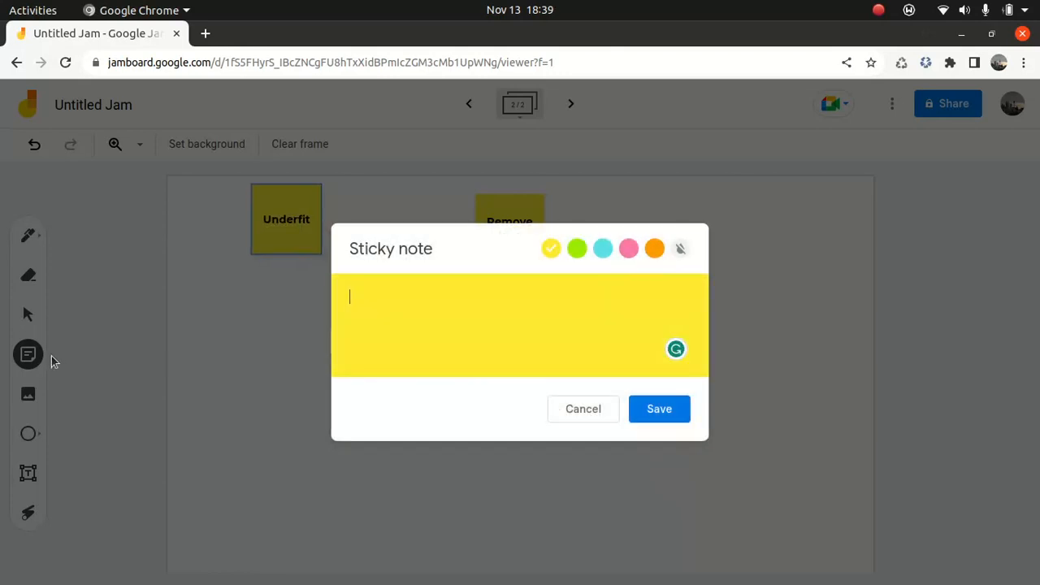
type("Overfit")
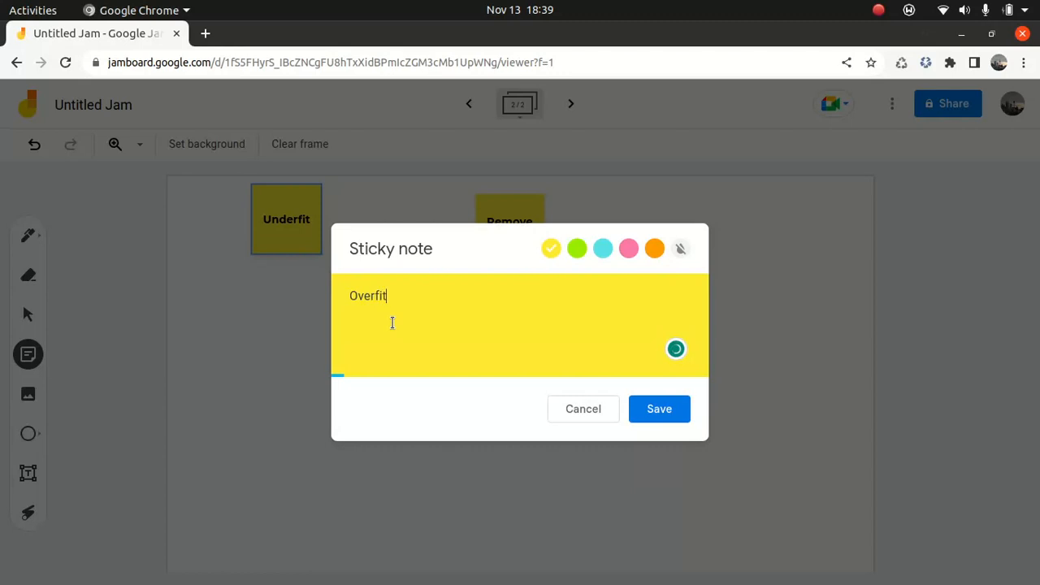
left_click(660, 410)
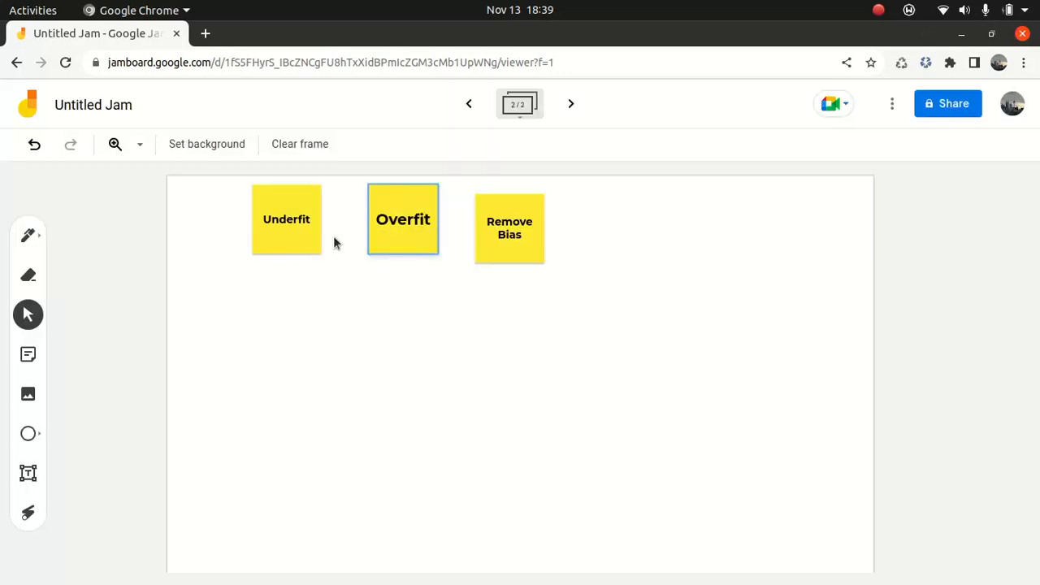
Move Overfit slightly lower and Underfit down below it on the lower left.
left_click_drag(286, 217, 296, 290)
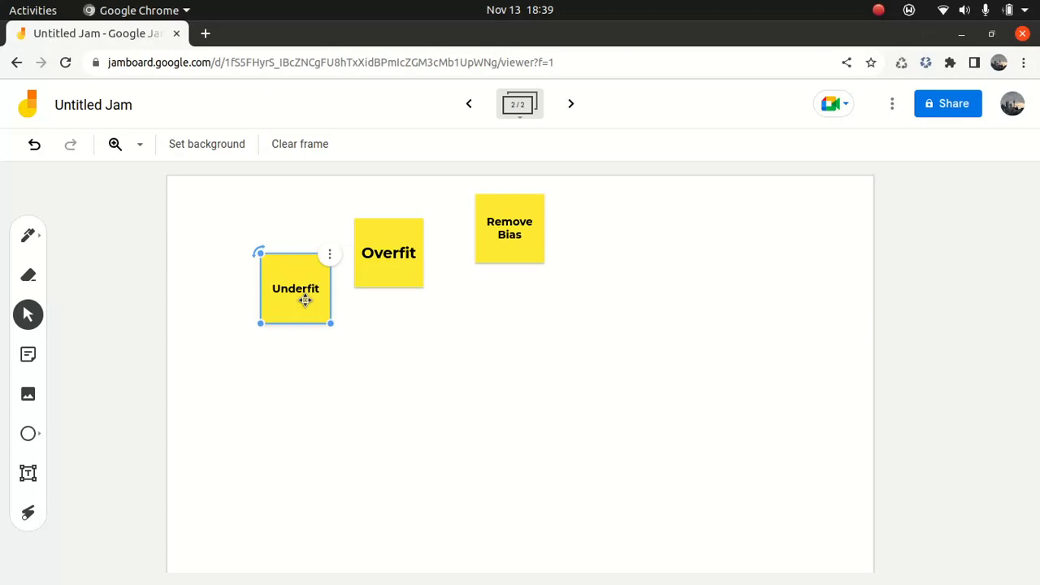
left_click_drag(296, 289, 307, 345)
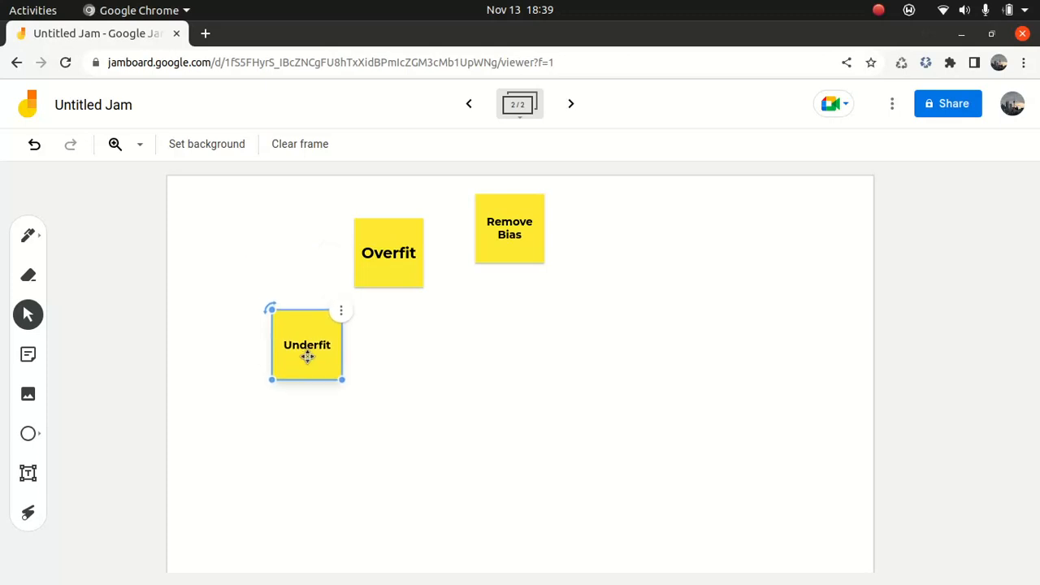
mouse_move(27, 354)
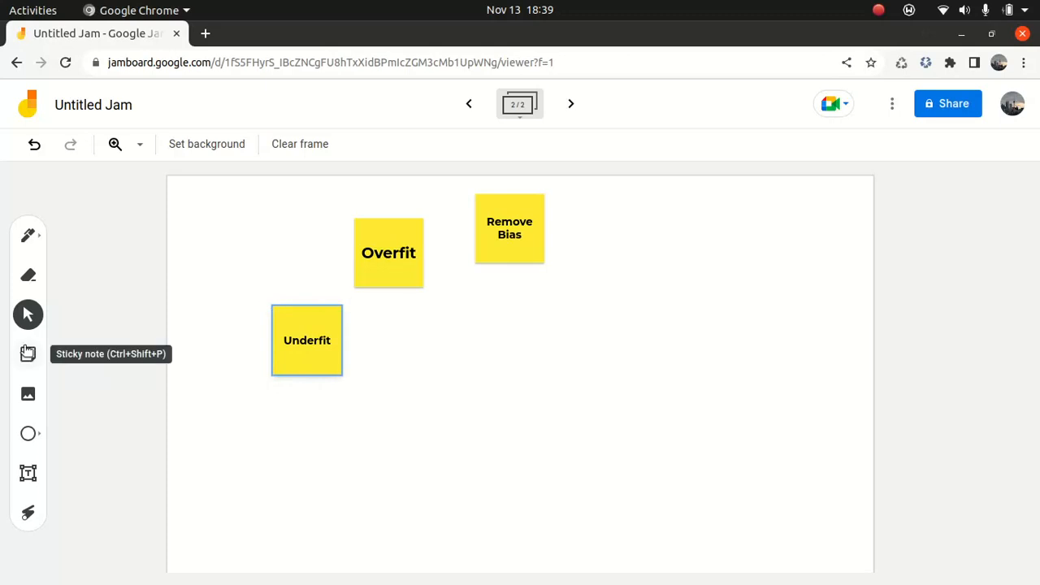
Create a yellow 'Model' sticky note and move it to the lower middle of the frame.
left_click(28, 353)
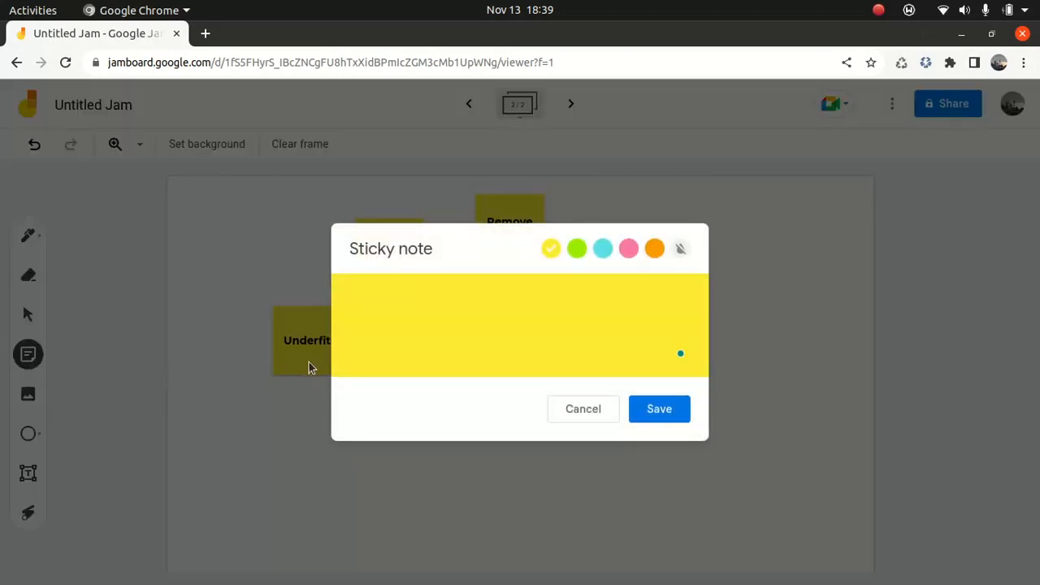
type("Model")
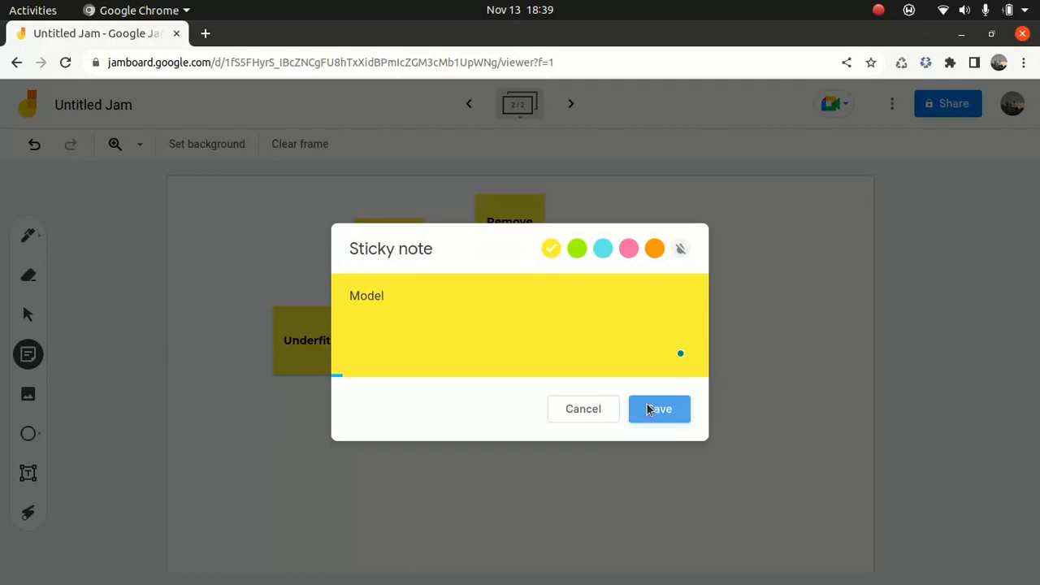
left_click(658, 410)
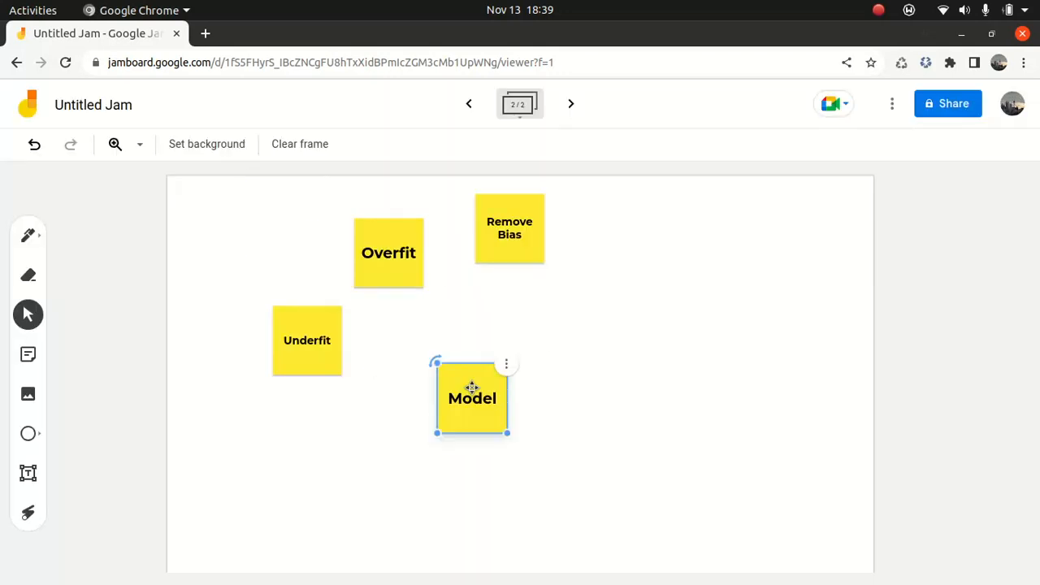
left_click_drag(471, 399, 543, 439)
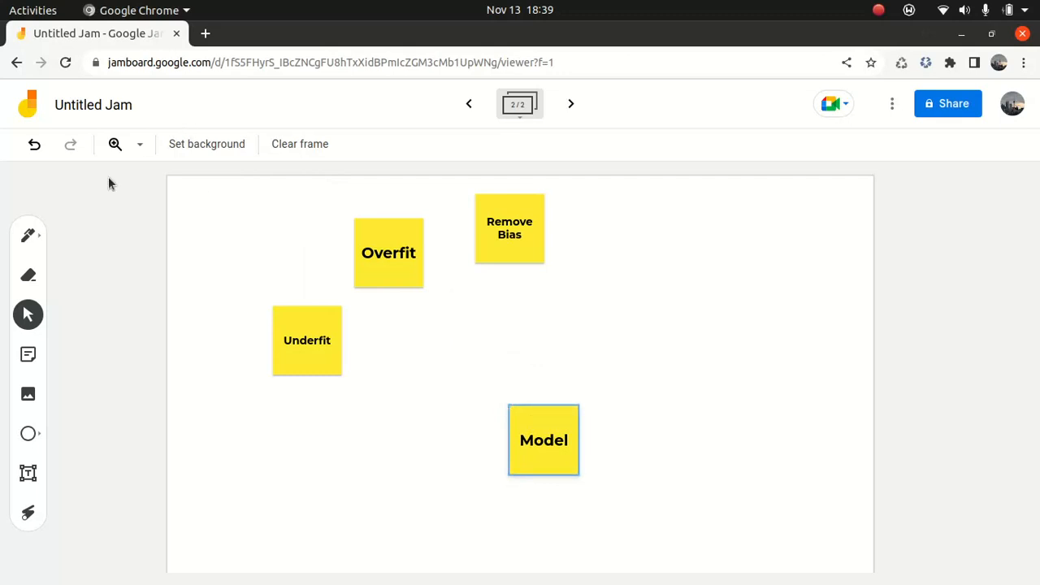
left_click_drag(366, 409, 520, 439)
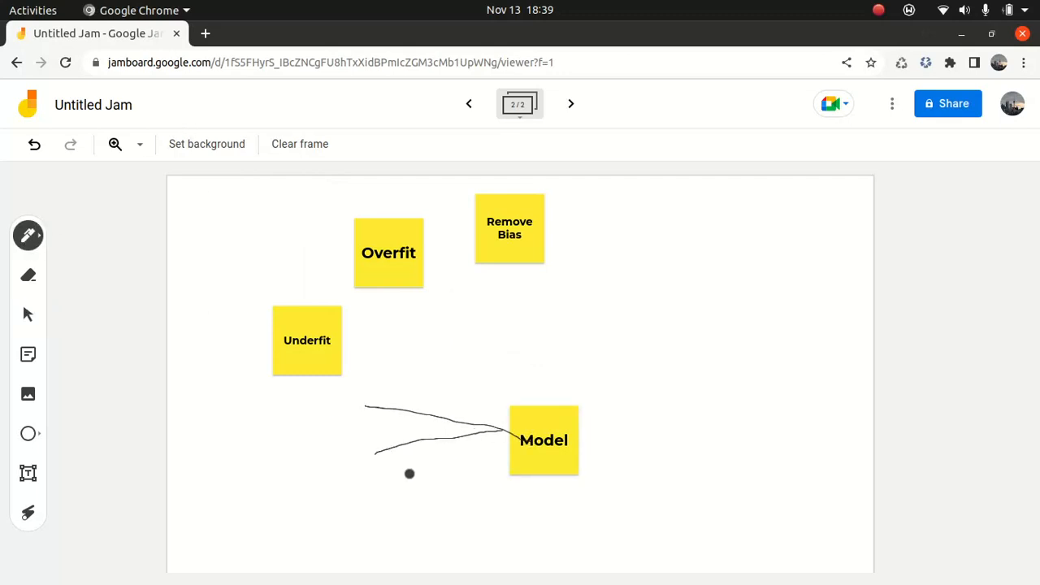
Draw three freehand pen strokes leading into and rising from the Model note.
left_click_drag(409, 475, 510, 440)
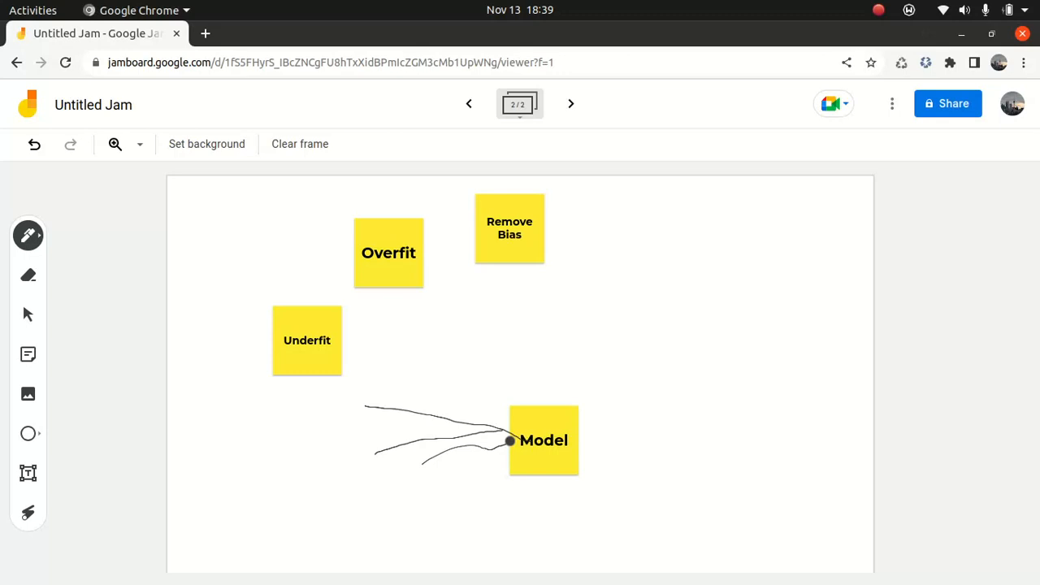
left_click_drag(510, 439, 493, 503)
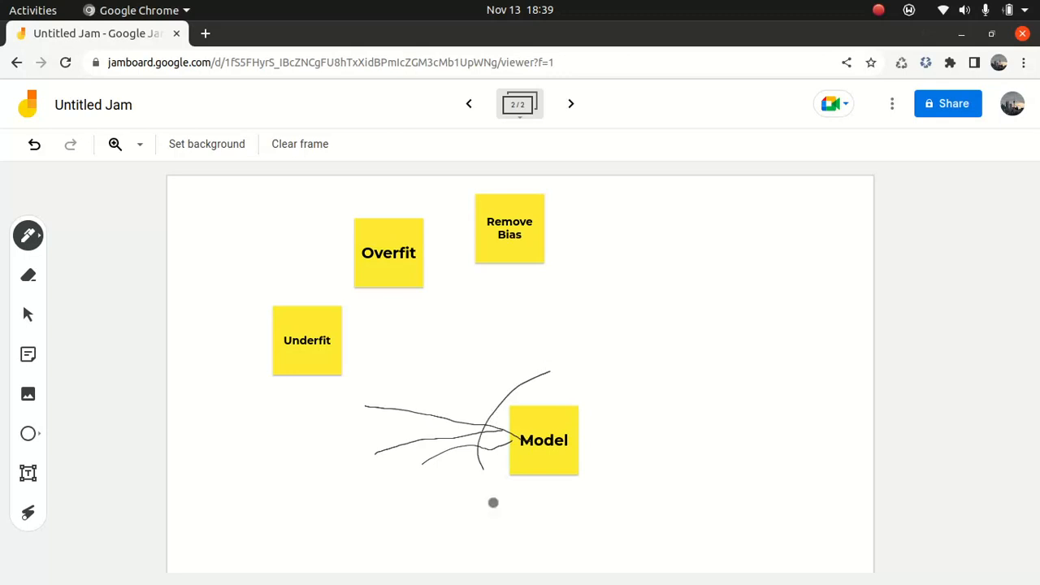
left_click_drag(494, 503, 592, 451)
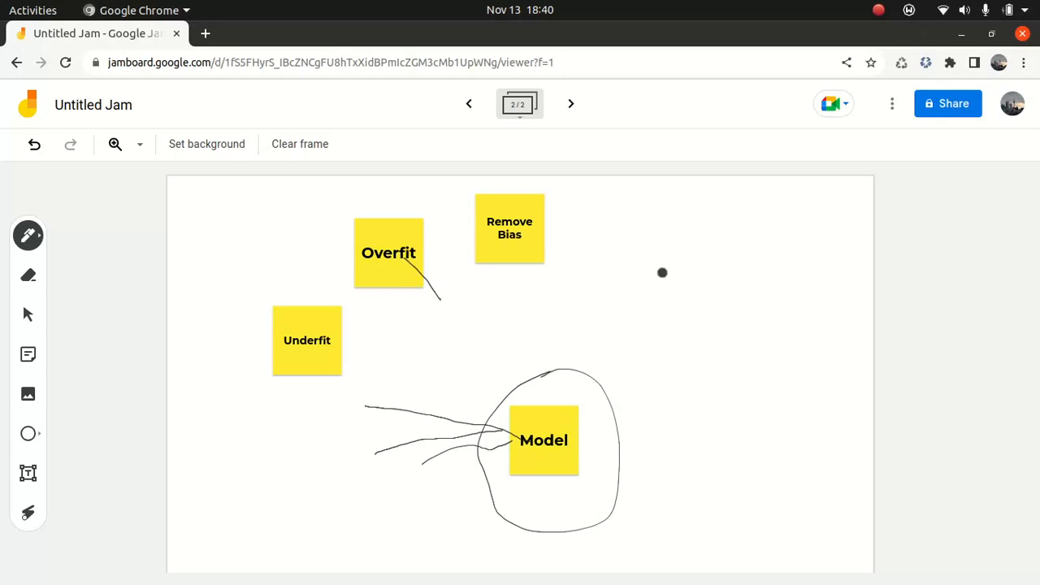
Create a second 'Model' sticky note and move it to the right side of the frame.
left_click(28, 355)
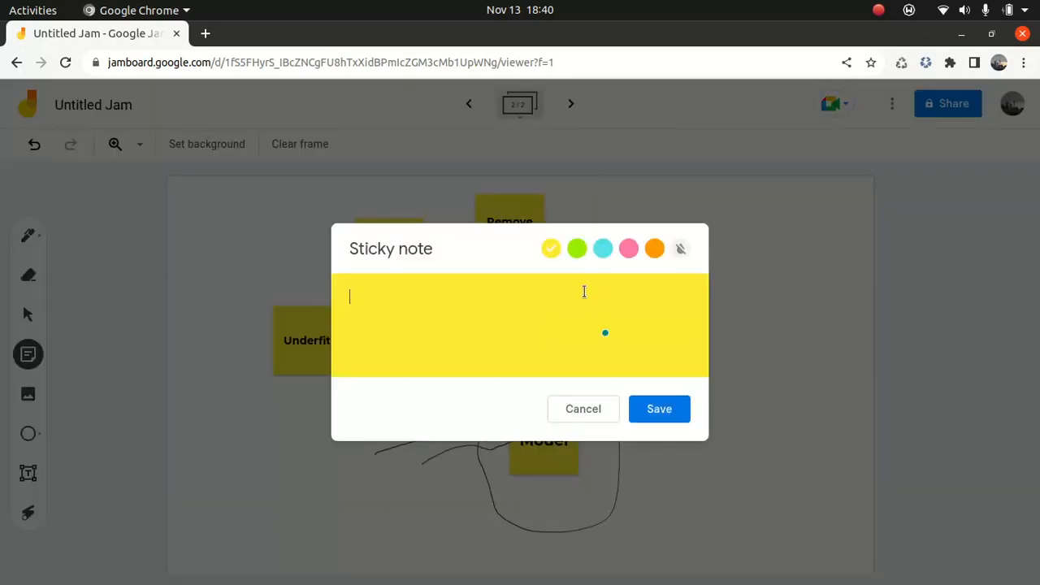
type("Model")
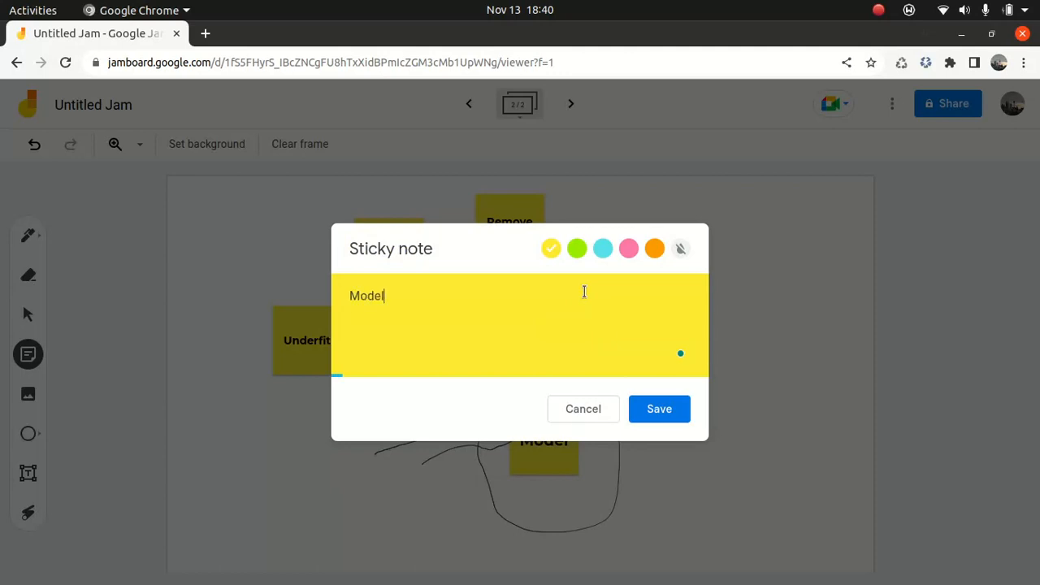
left_click(660, 410)
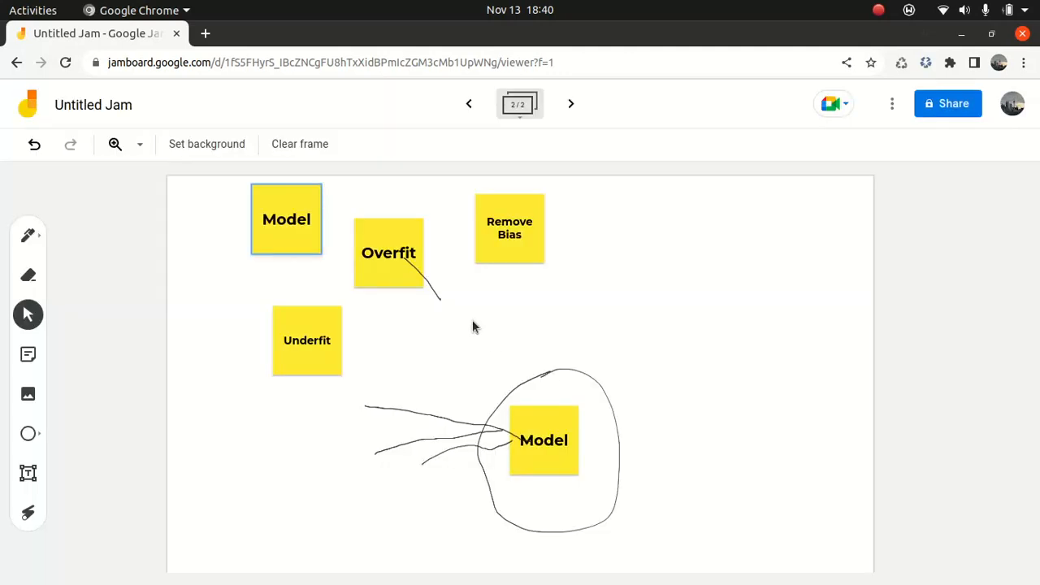
left_click_drag(286, 218, 716, 330)
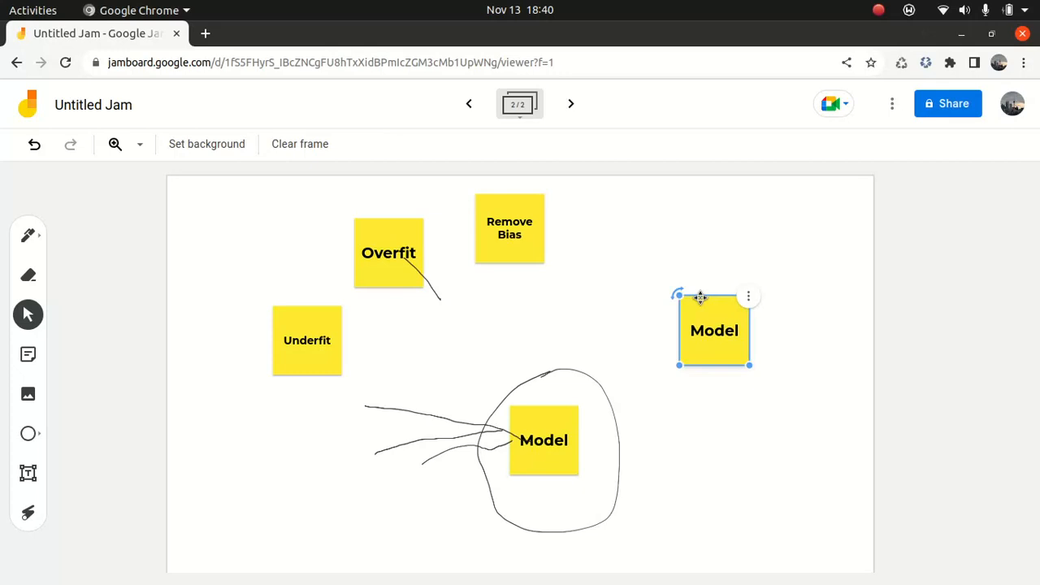
mouse_move(637, 349)
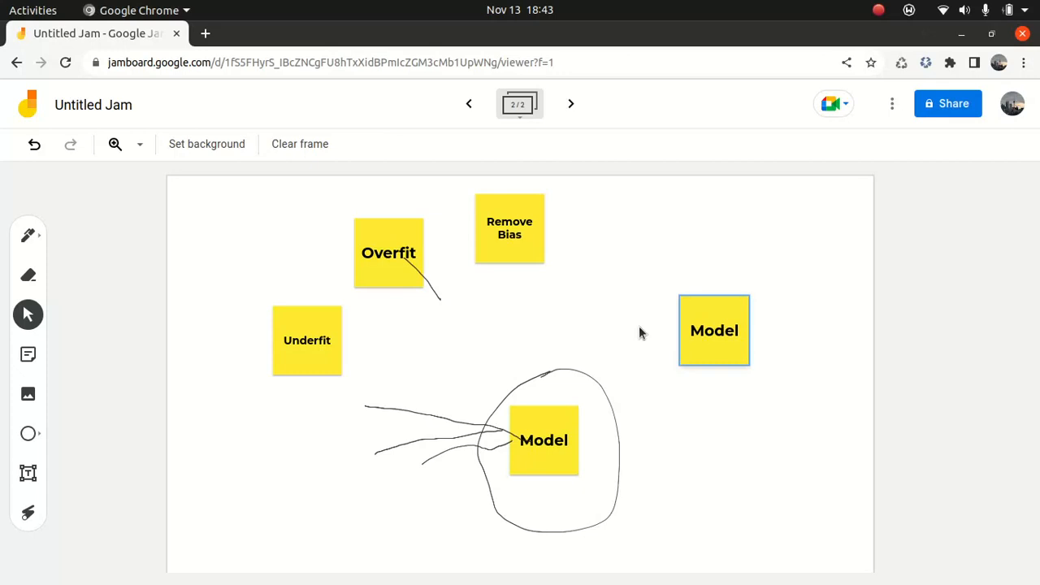
mouse_move(609, 244)
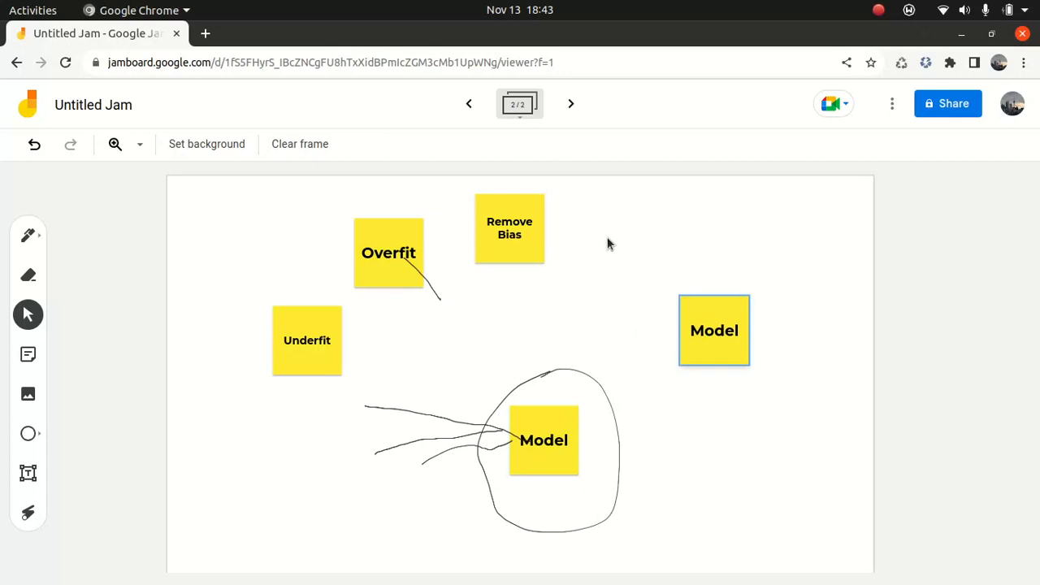
Create a 'Generative AI' sticky note and place it top right beside Remove Bias.
left_click(28, 354)
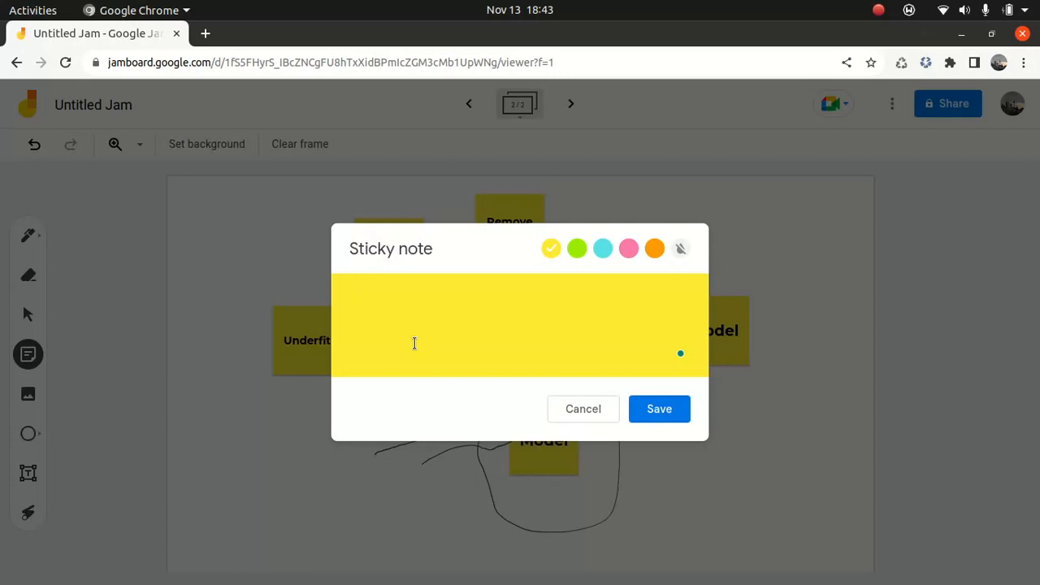
type("Generativ")
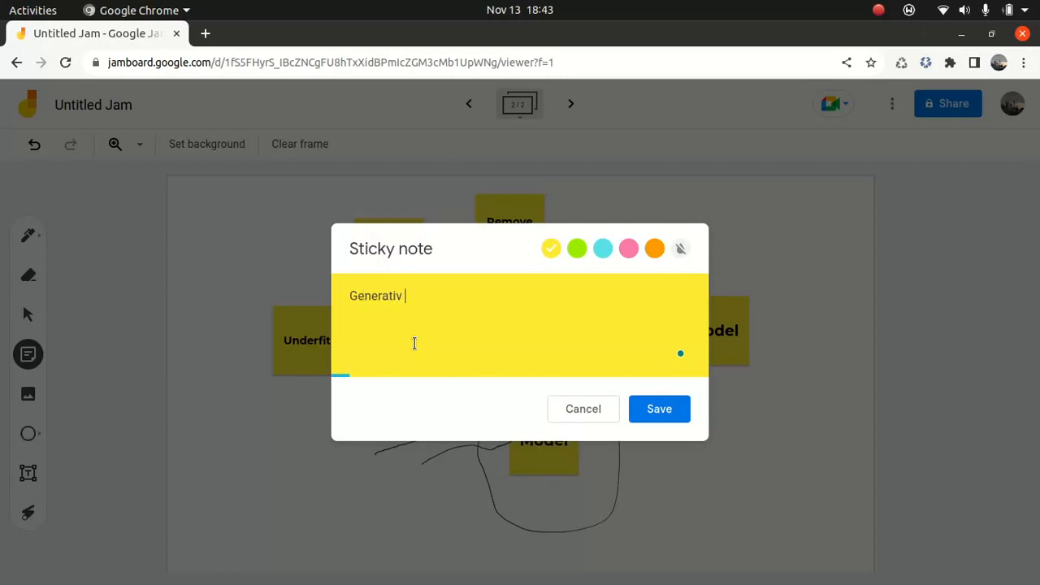
type("e")
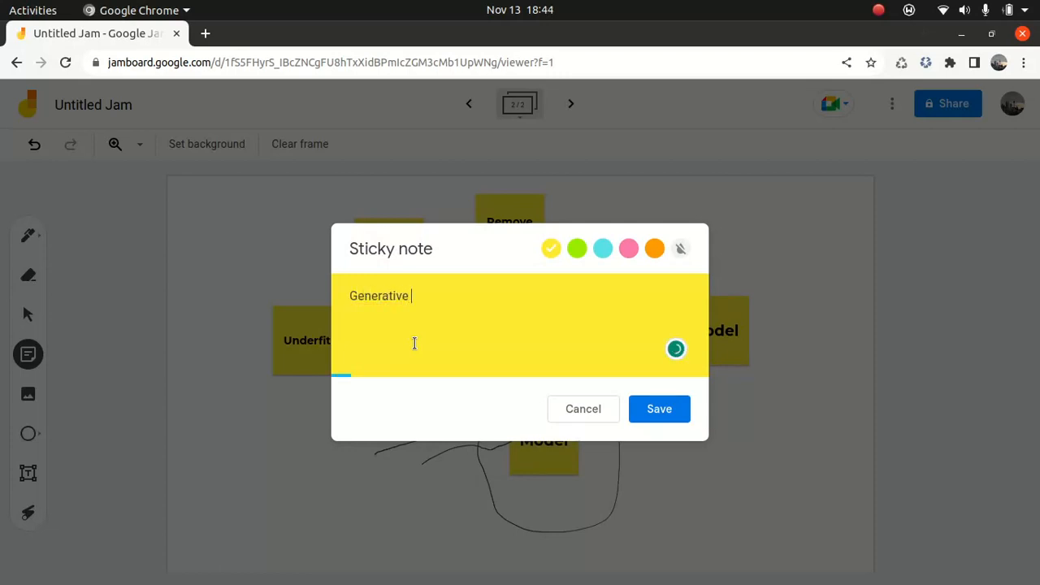
left_click(660, 410)
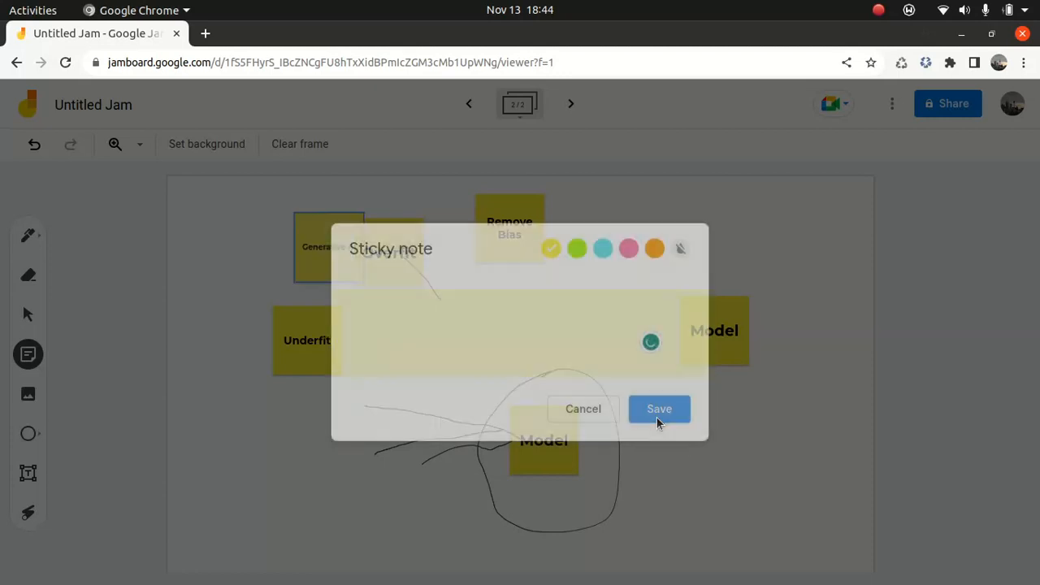
left_click(660, 410)
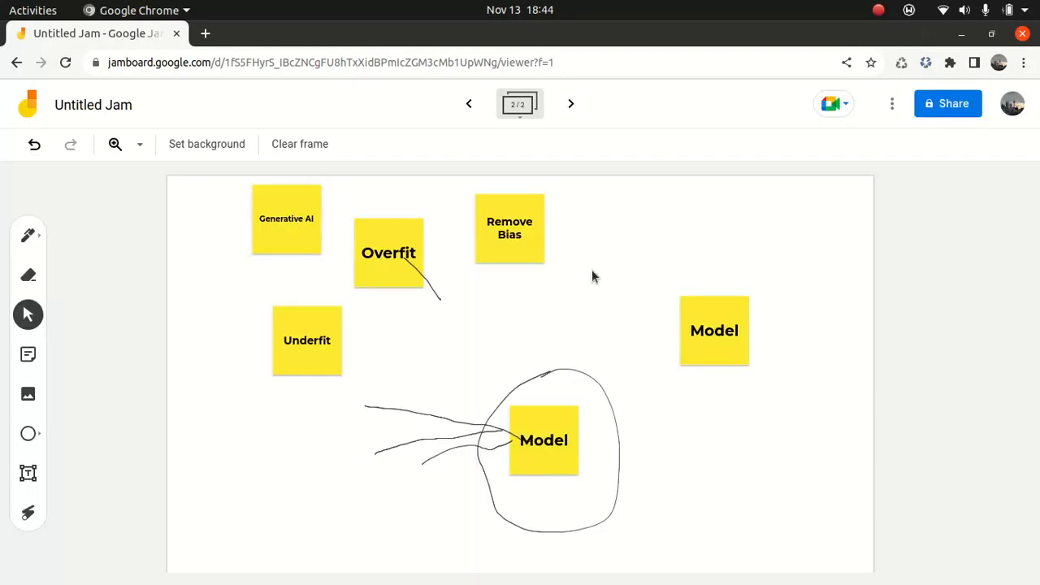
left_click_drag(286, 218, 636, 213)
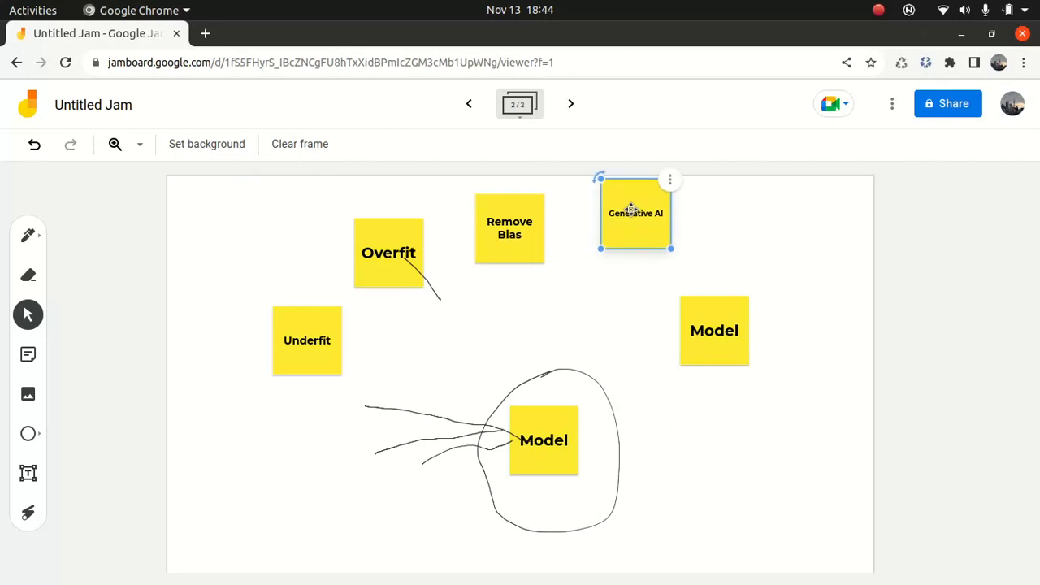
left_click_drag(635, 213, 645, 228)
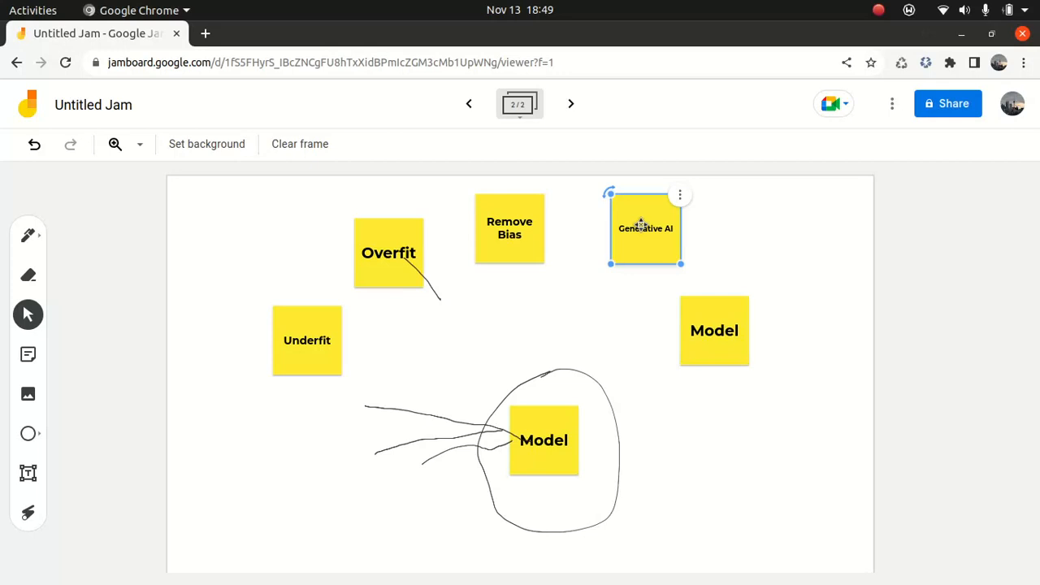
mouse_move(452, 224)
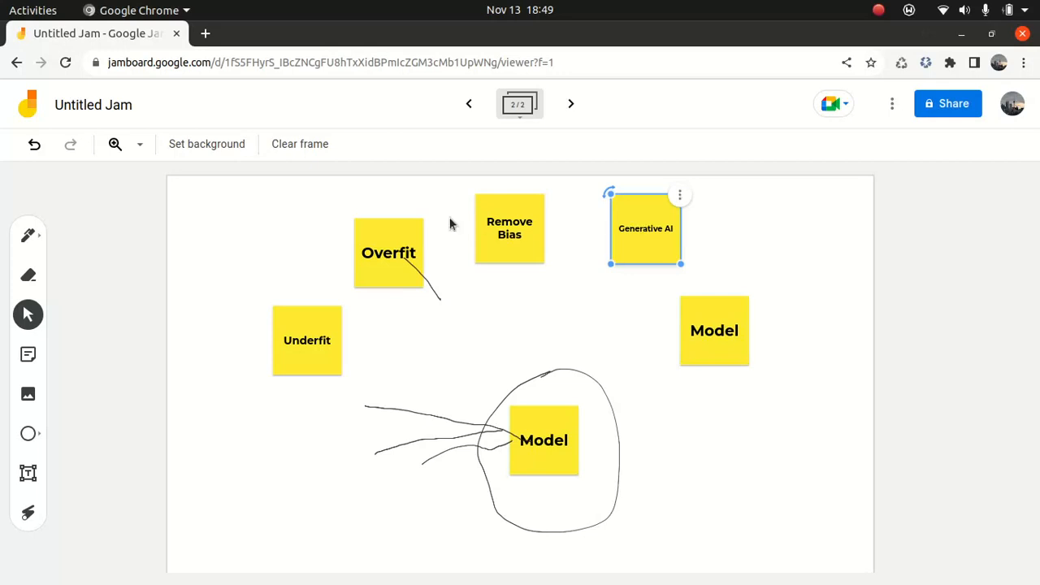
Deselect the Generative AI note, leaving it in its final top-right spot.
left_click(273, 276)
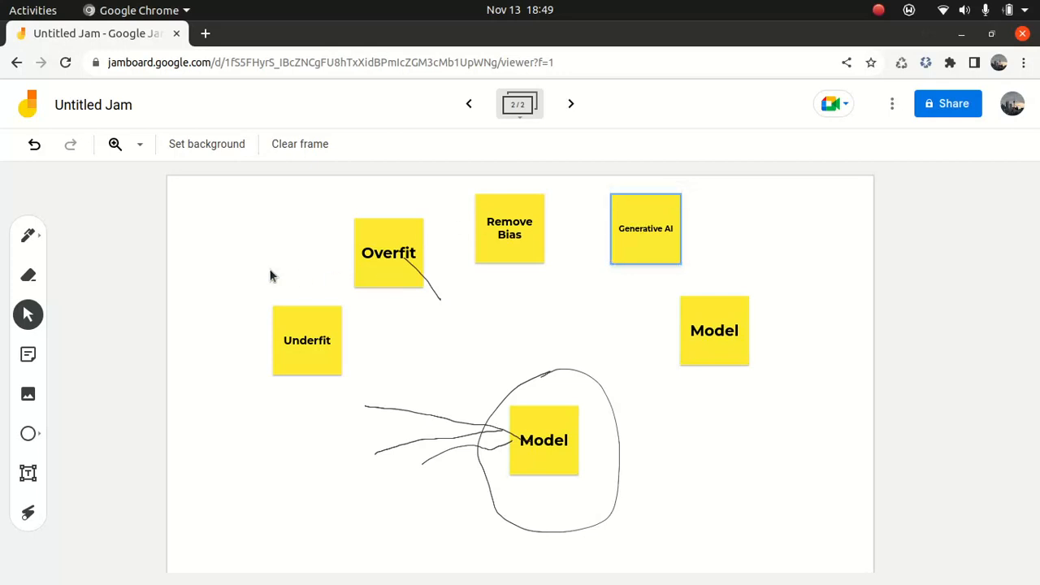